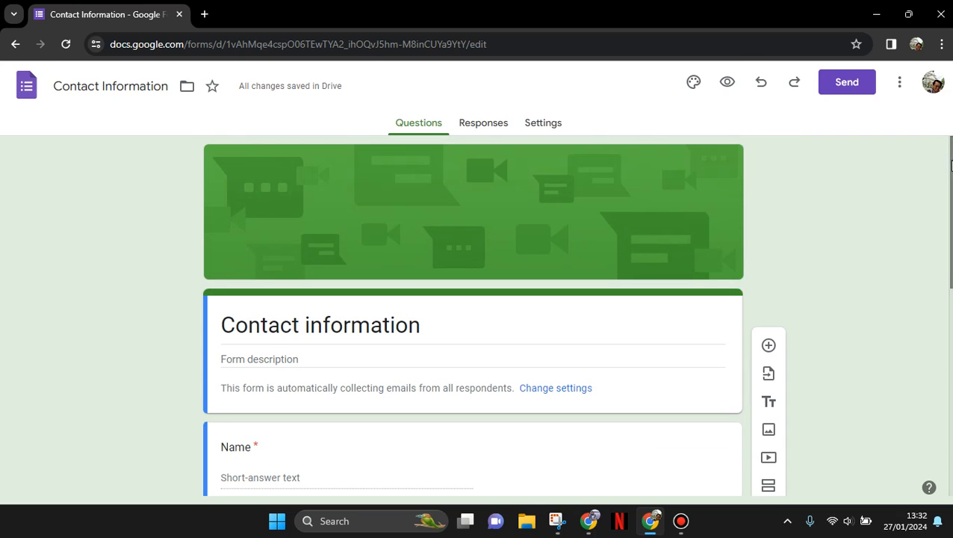
mouse_move(567, 94)
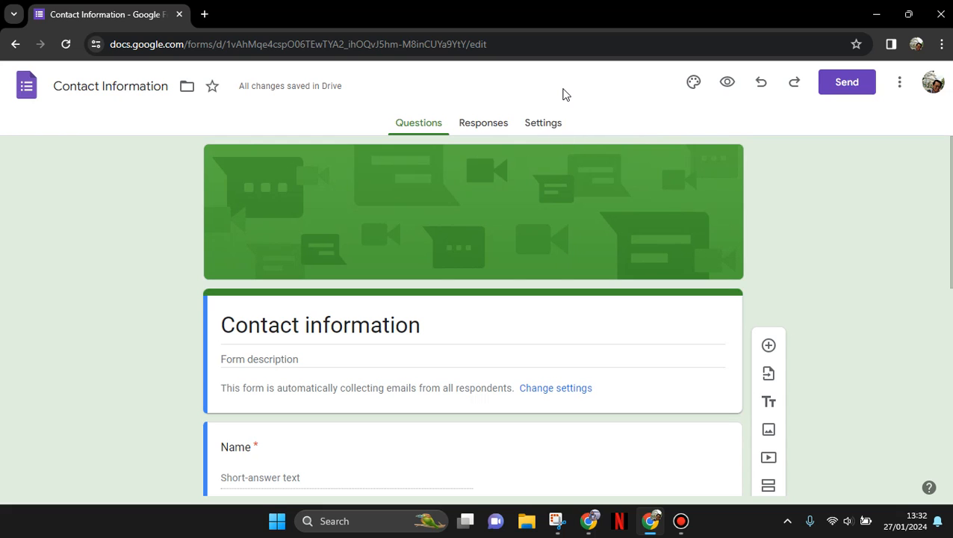
Step: Show the Contact information form's Settings with the Responses section expanded
click(544, 122)
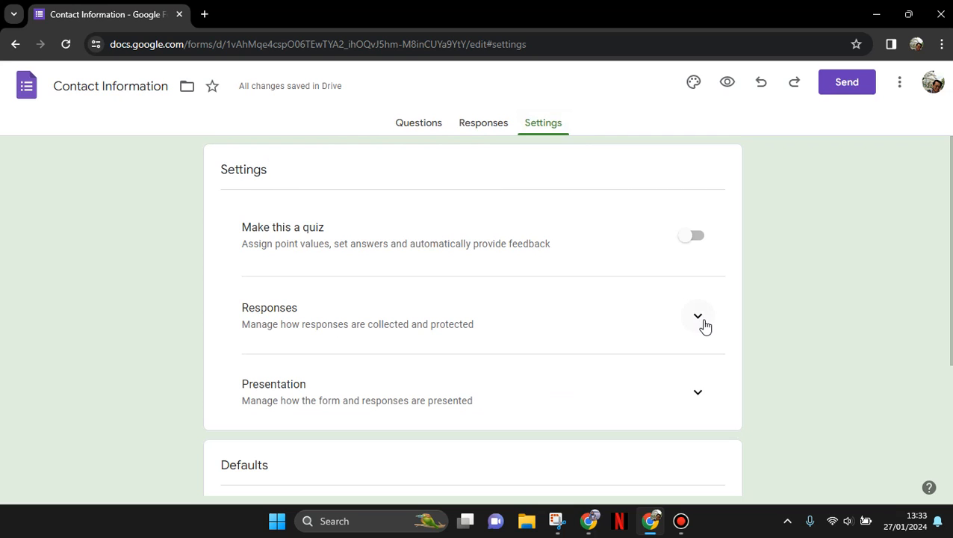
click(696, 316)
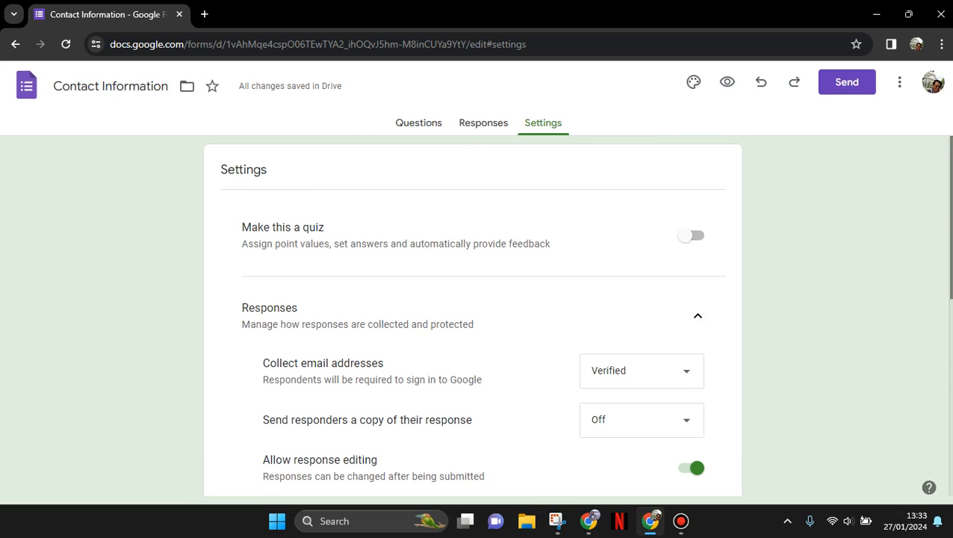
scroll(down, 3)
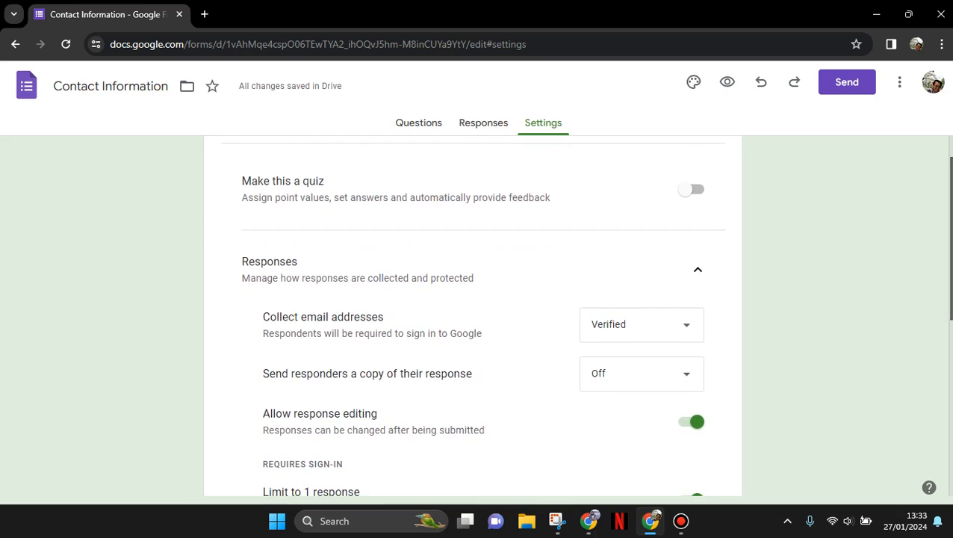
scroll(down, 3)
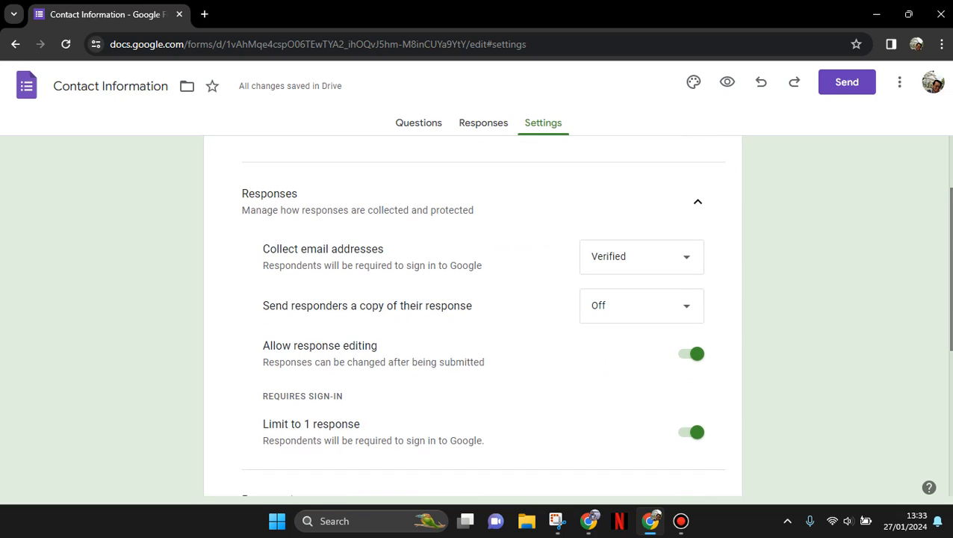
mouse_move(535, 224)
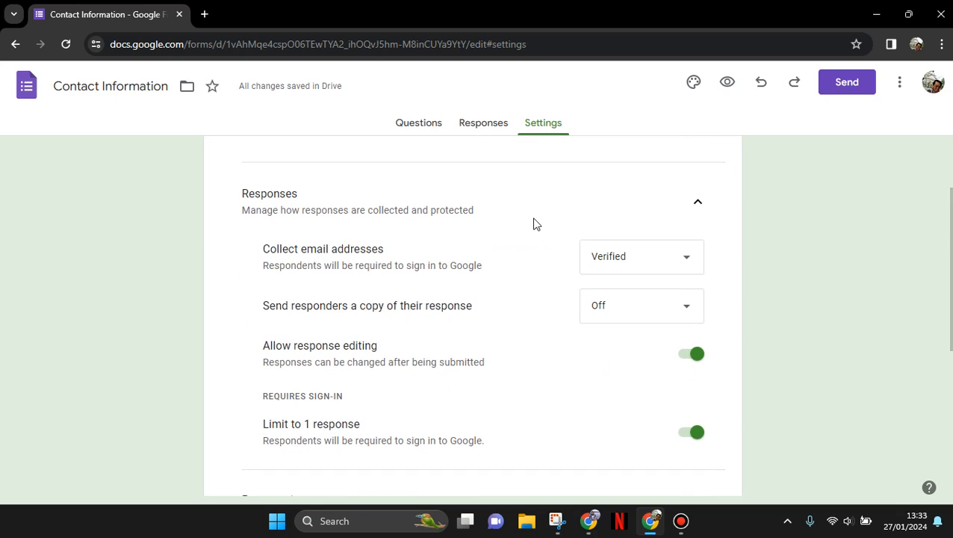
mouse_move(290, 242)
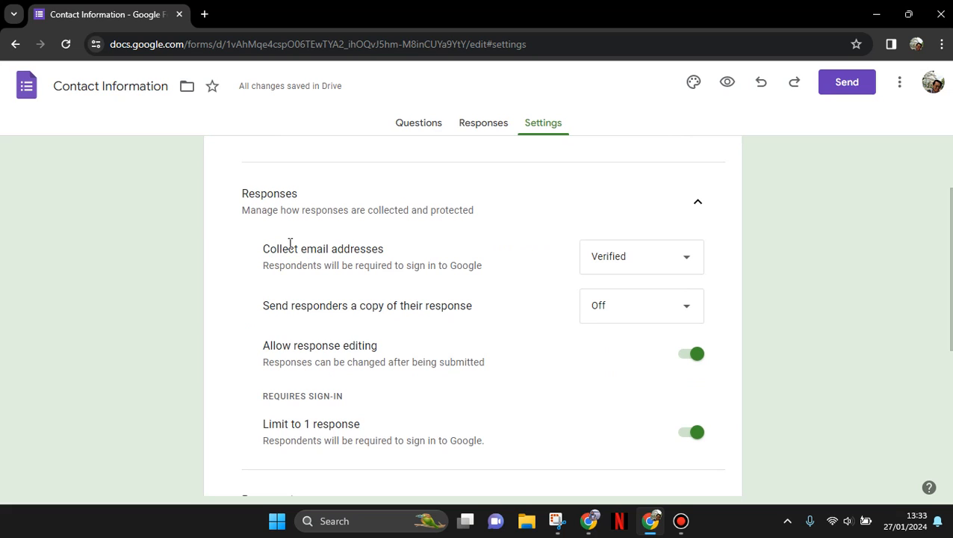
mouse_move(623, 248)
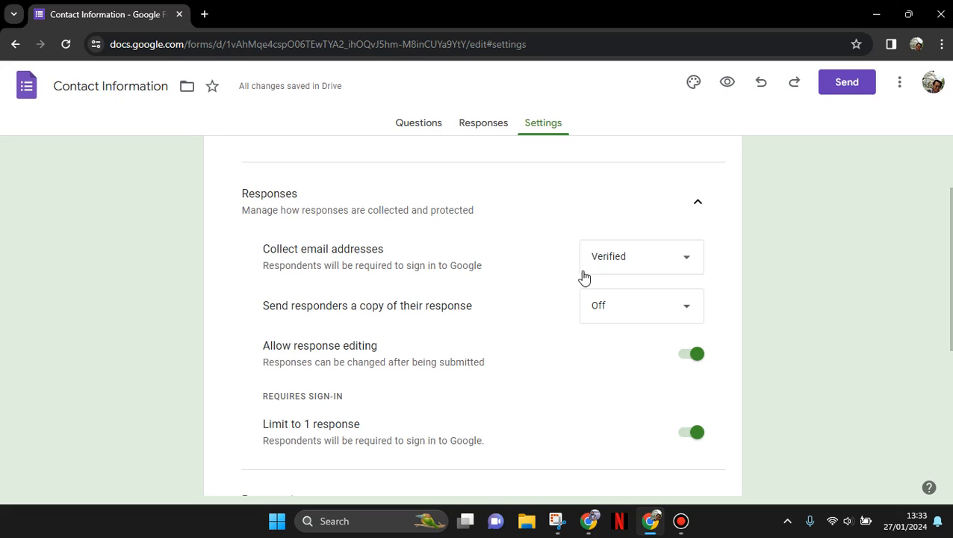
Step: Set Collect email addresses to Do not collect
click(639, 257)
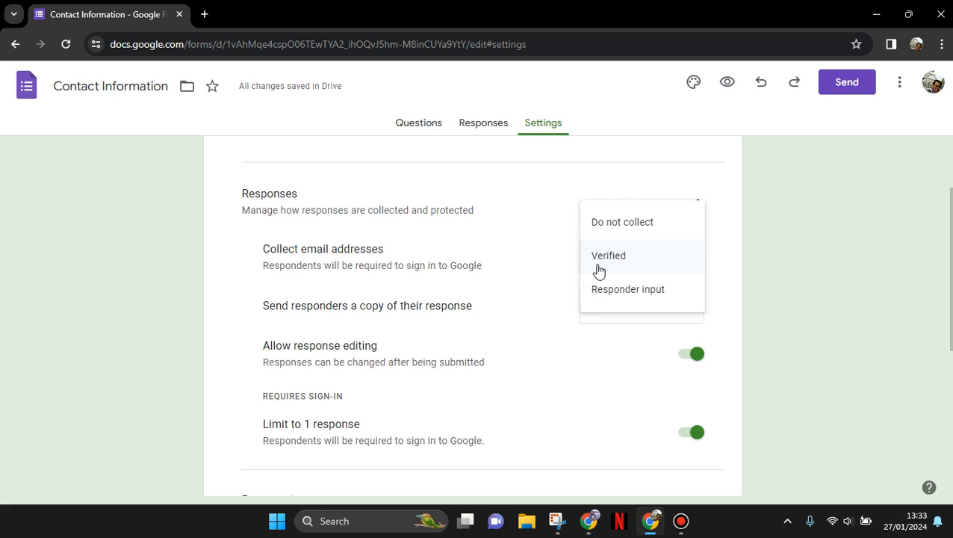
mouse_move(623, 221)
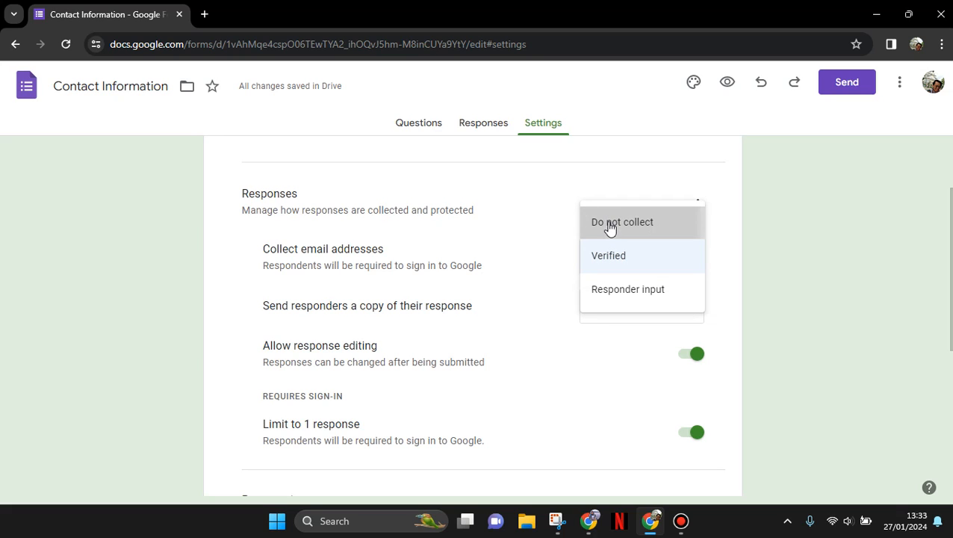
click(623, 222)
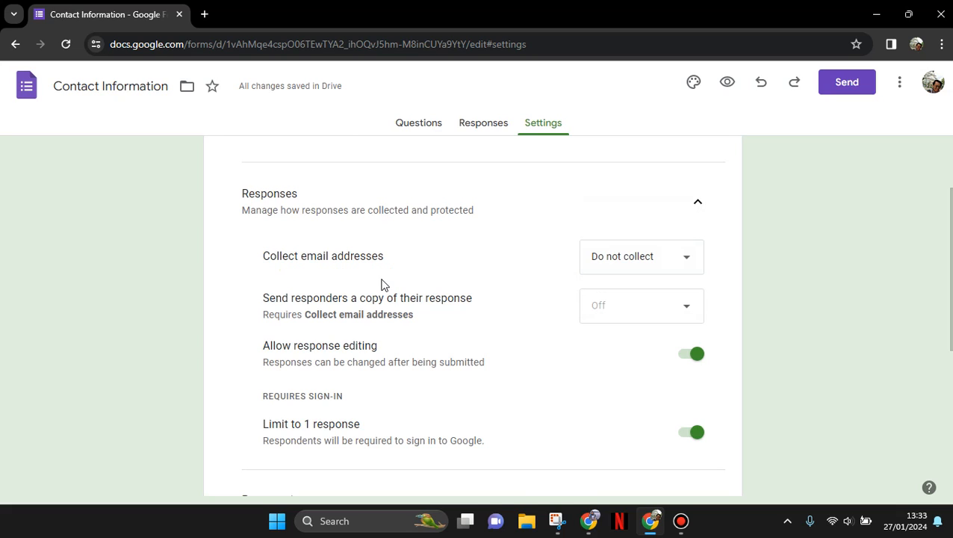
mouse_move(263, 402)
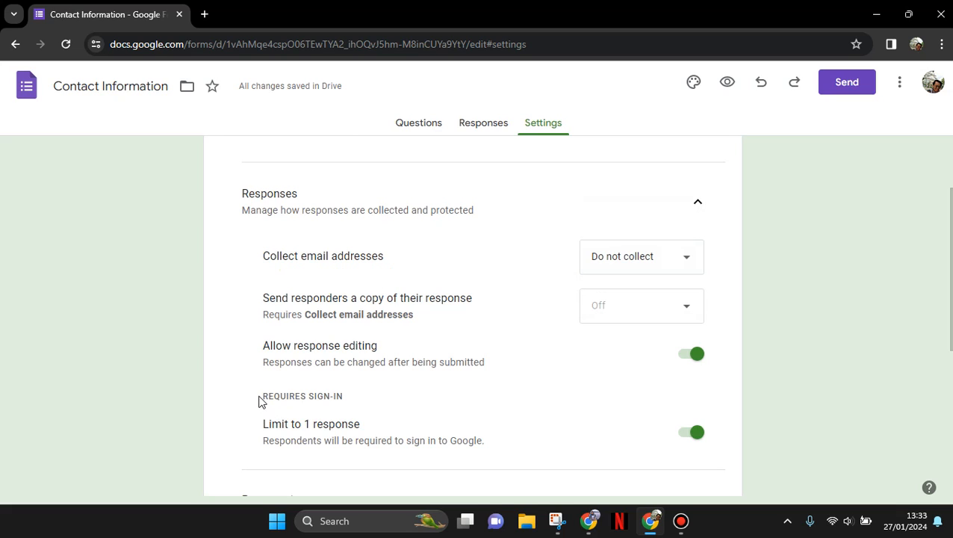
mouse_move(660, 439)
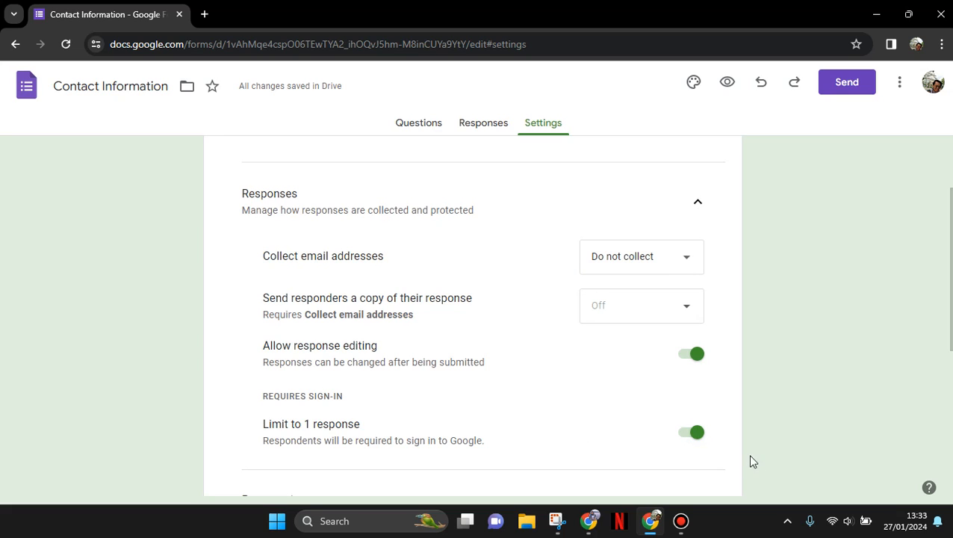
Step: Switch Limit to 1 response off and return to the form's Questions view
click(690, 424)
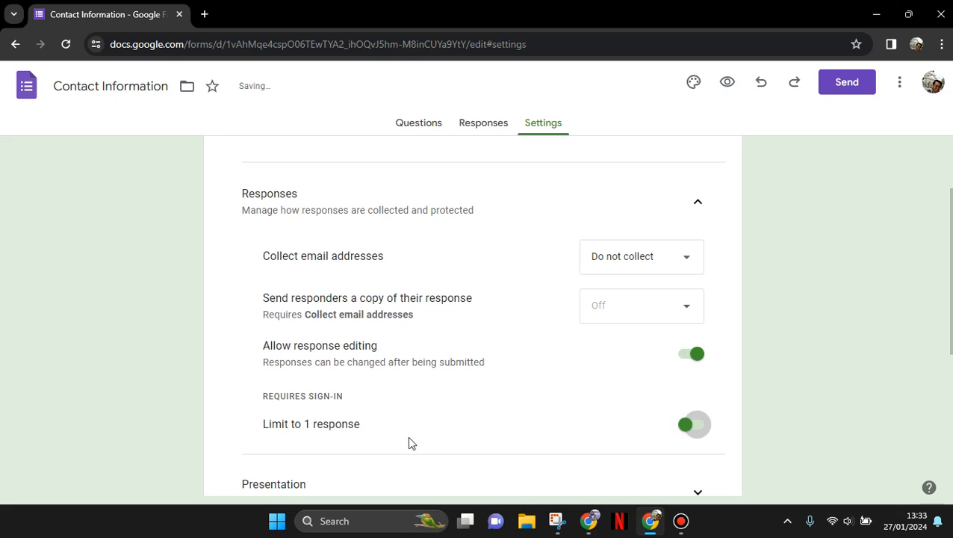
click(693, 425)
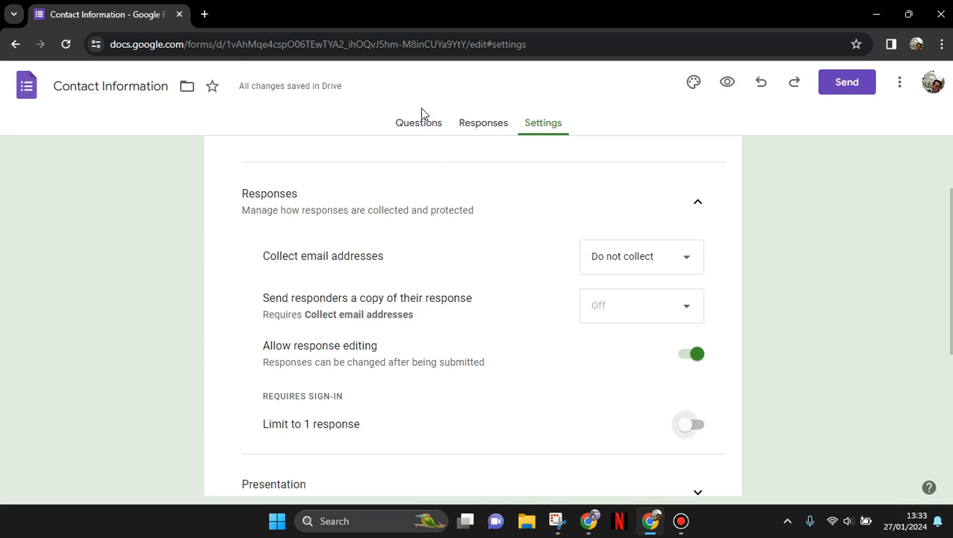
click(418, 123)
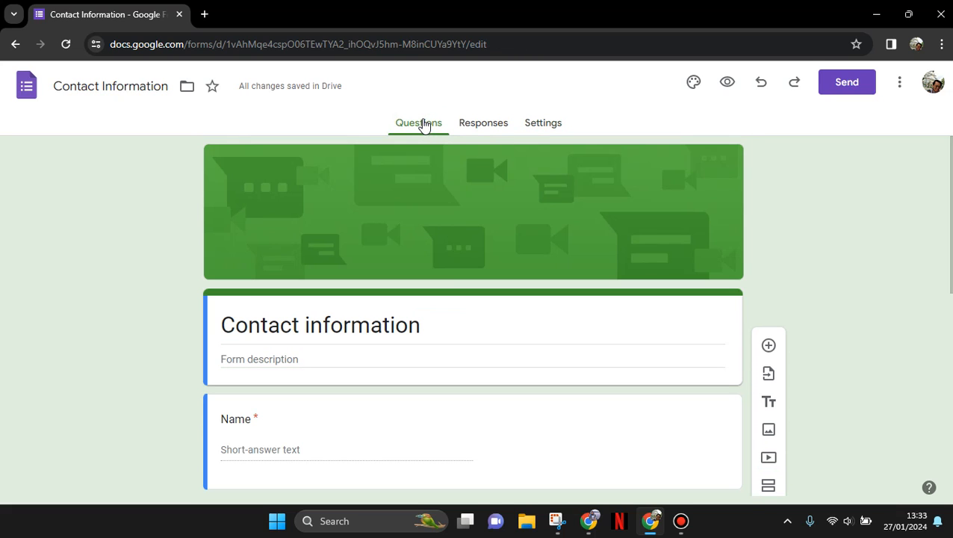